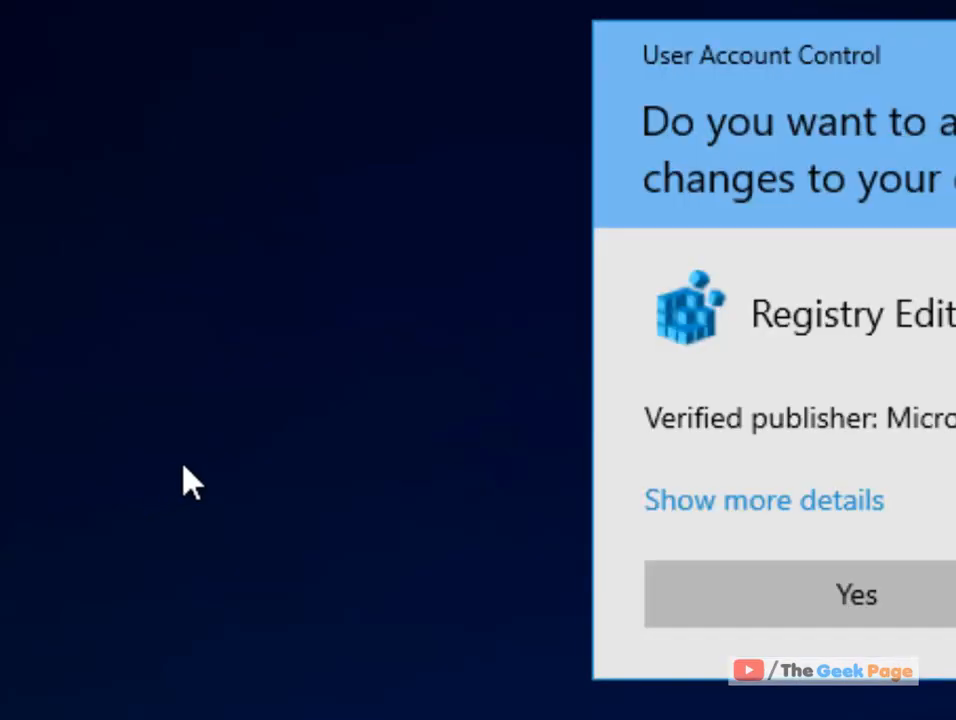
- Confirm the User Account Control prompt so Registry Editor can modify the system
{"action": "left_click", "coordinate": [856, 592]}
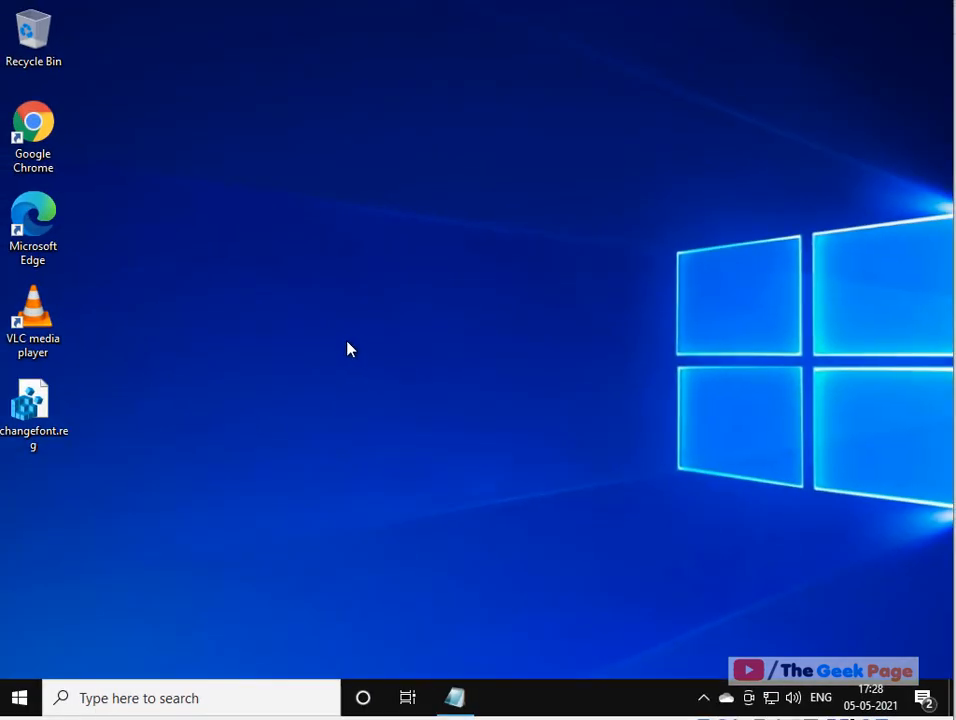